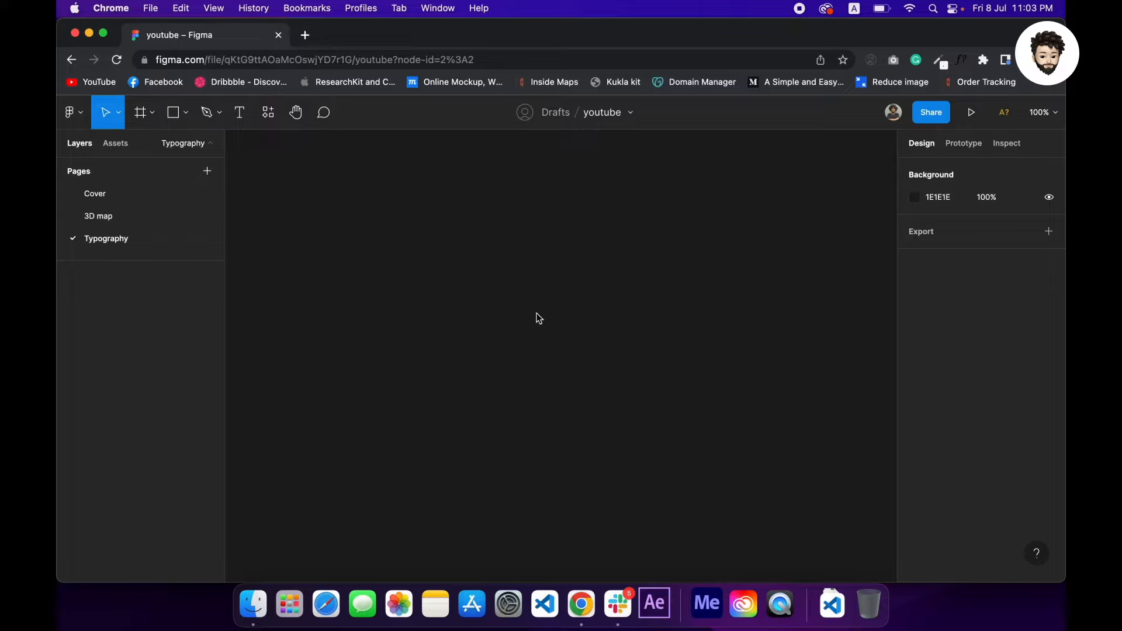
pyautogui.moveTo(968, 324)
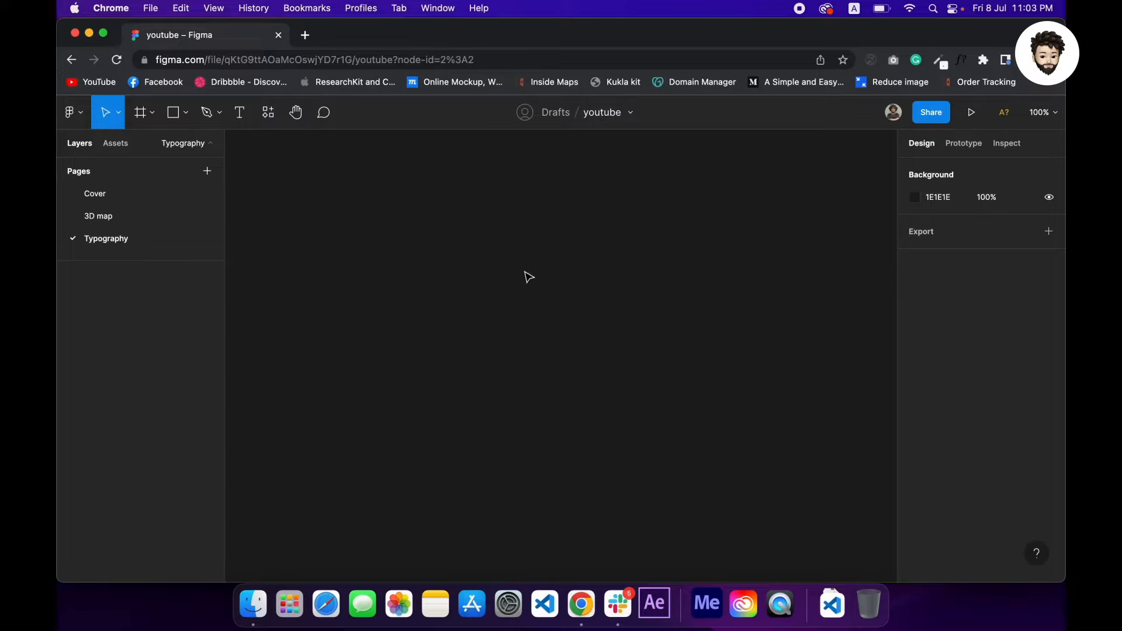
# Step: Search Quick Actions for 'type' to find the Typescales plugin
pyautogui.press('cmd+/')
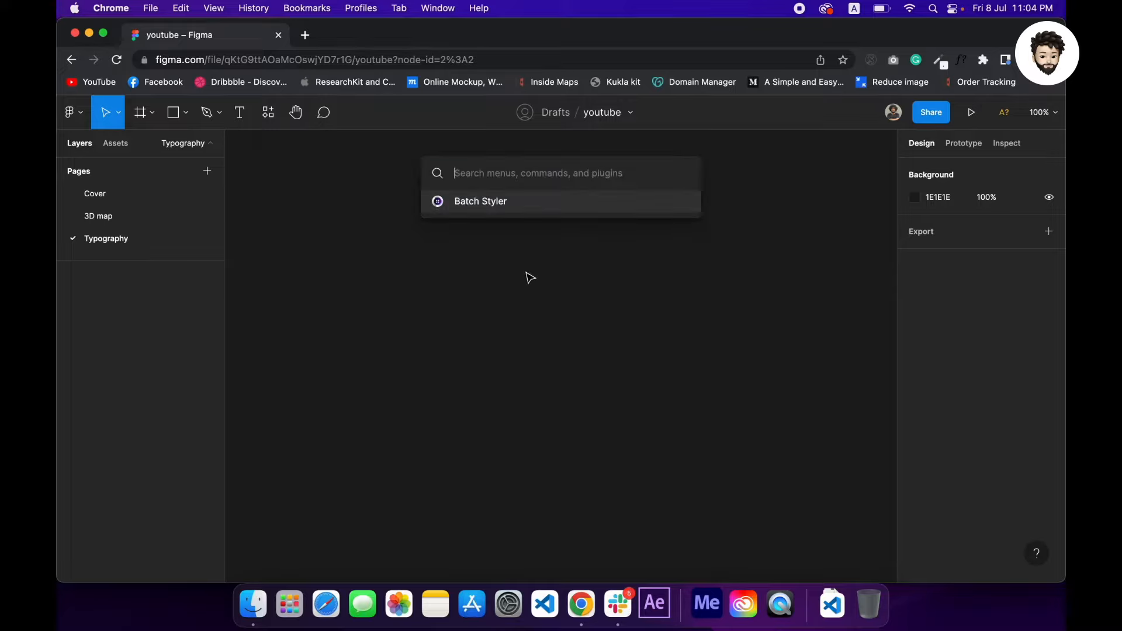
pyautogui.write('type')
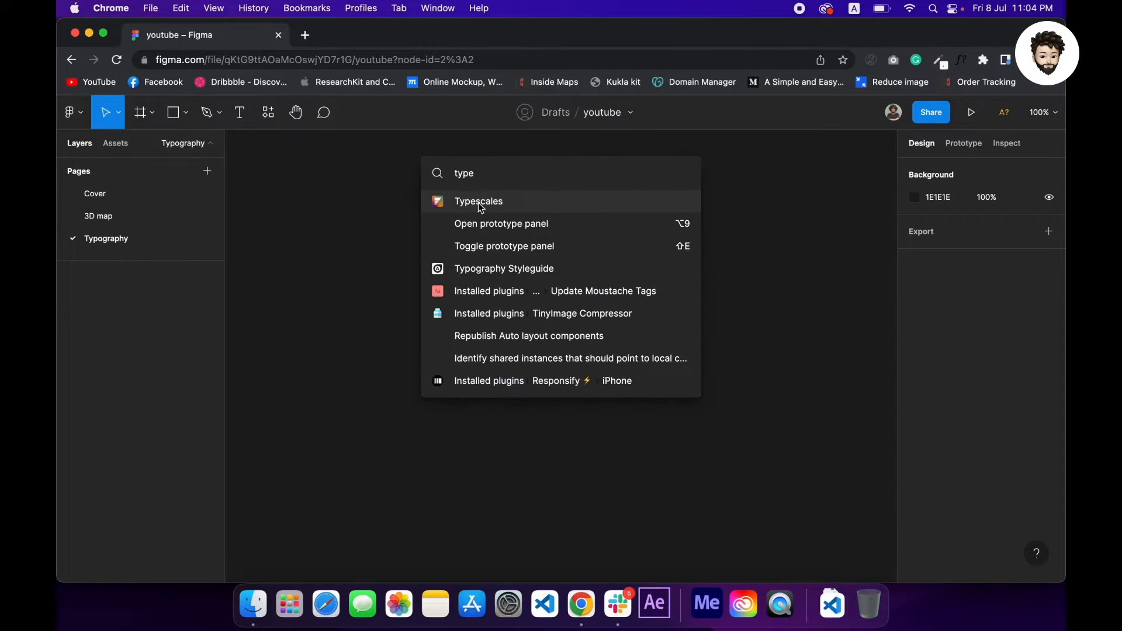
# Step: Launch Typescales and set the scale to 1.2 with 1.4 line height
pyautogui.click(478, 201)
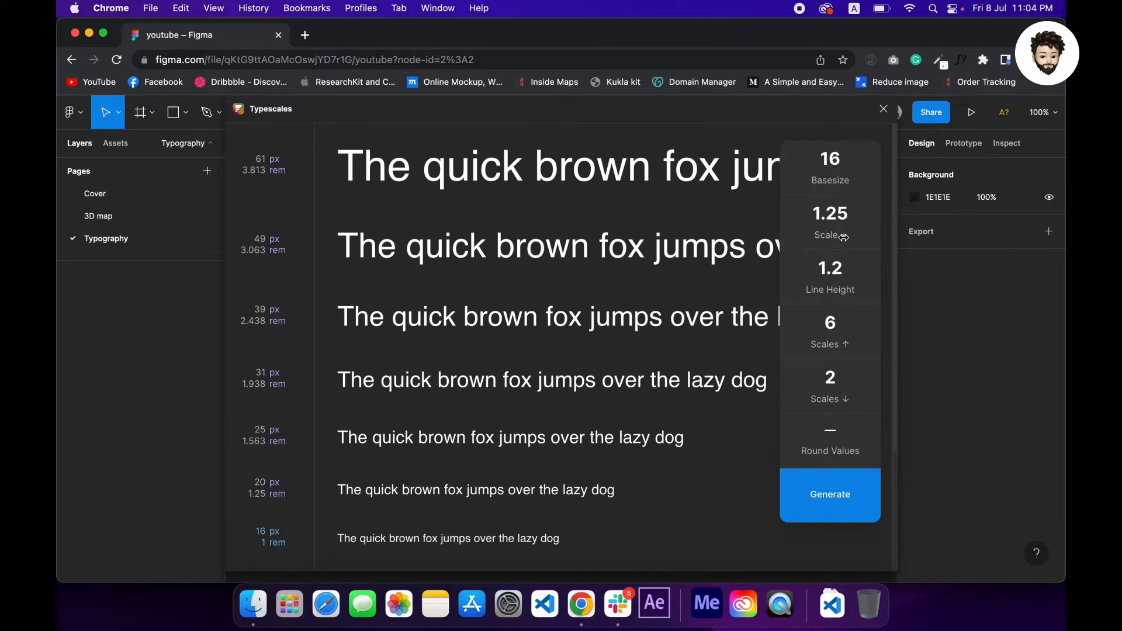
pyautogui.write('1.2')
pyautogui.write('1.4')
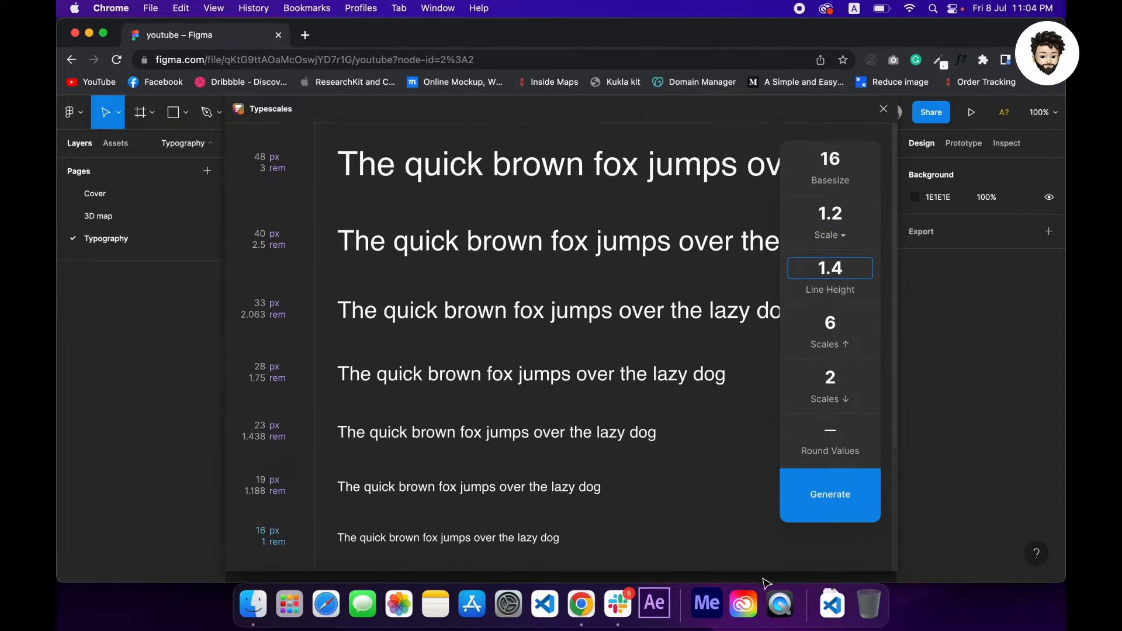
# Step: Generate the type scale and select the Type@ sample lines, starting from Type@48
pyautogui.click(829, 495)
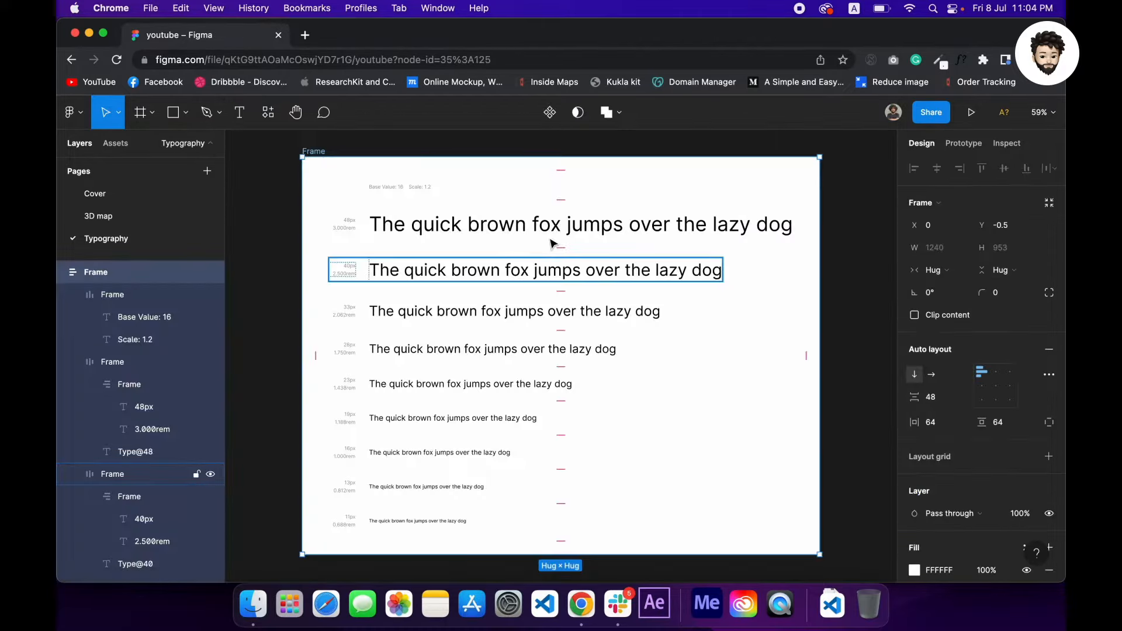
pyautogui.click(580, 223)
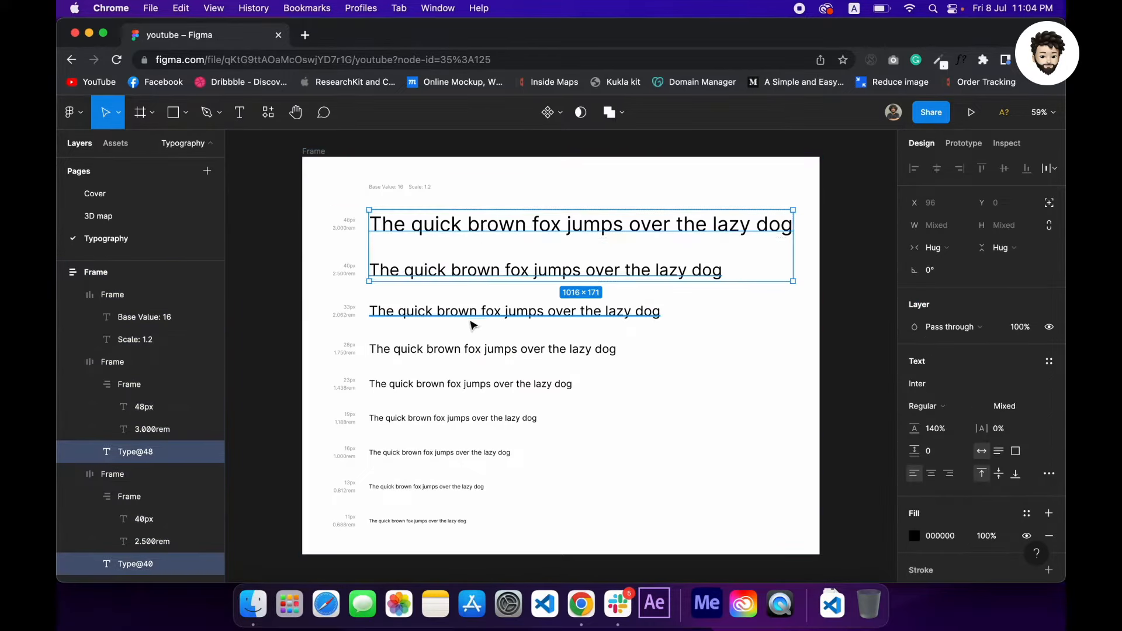
pyautogui.click(470, 383)
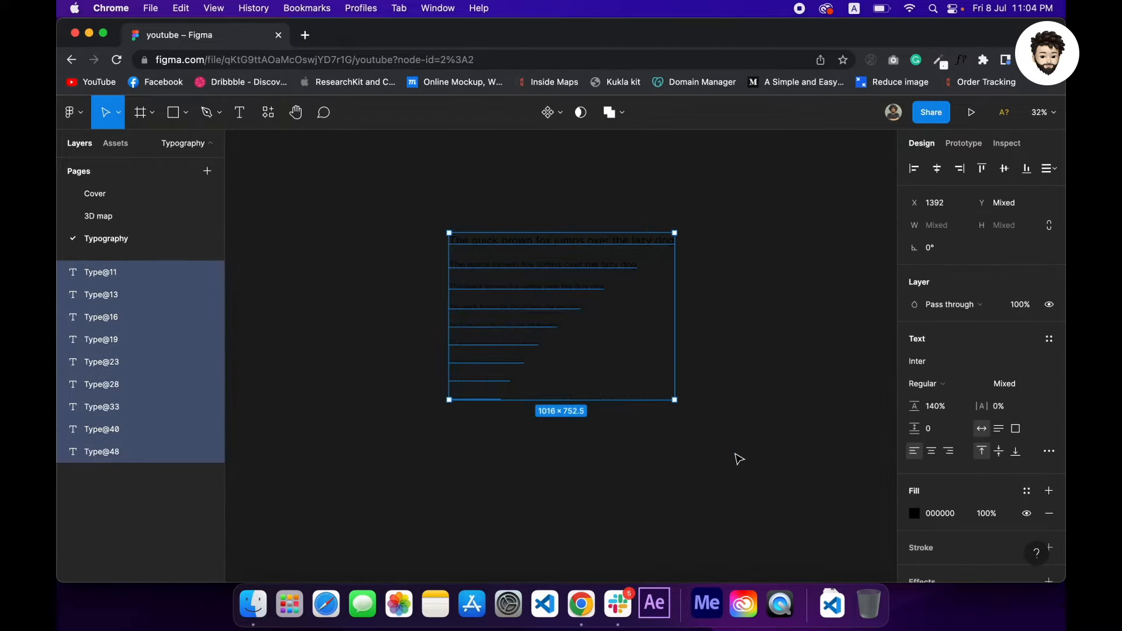
# Step: Wrap the selected lines in auto layout with 48 padding on all sides
pyautogui.press('Shift+A')
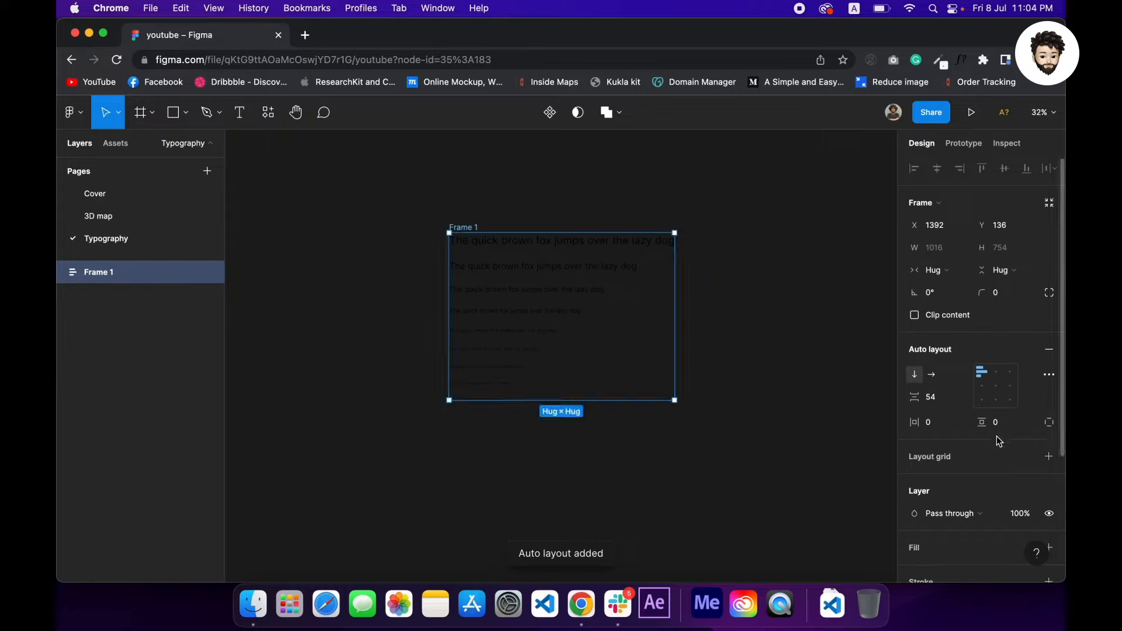
pyautogui.moveTo(927, 421)
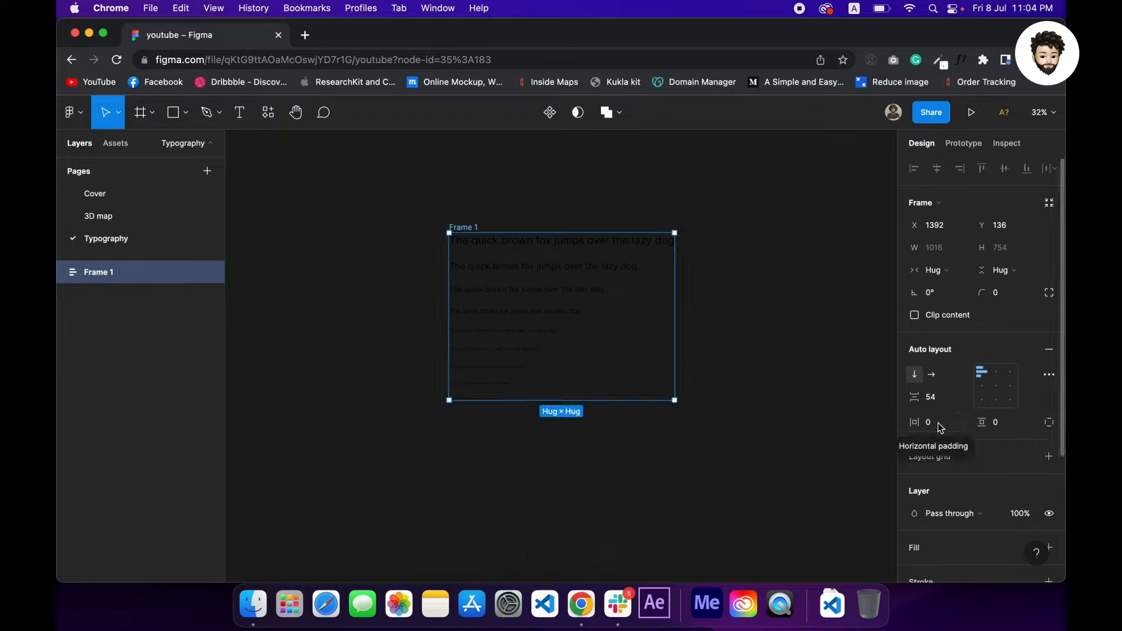
pyautogui.click(927, 421)
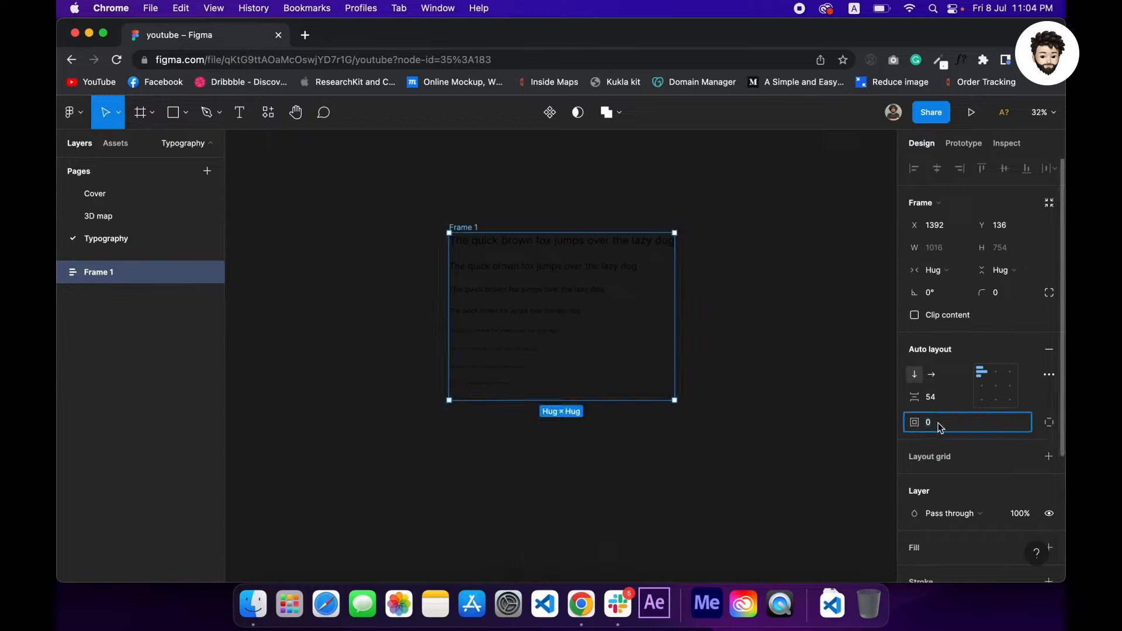
pyautogui.write('48')
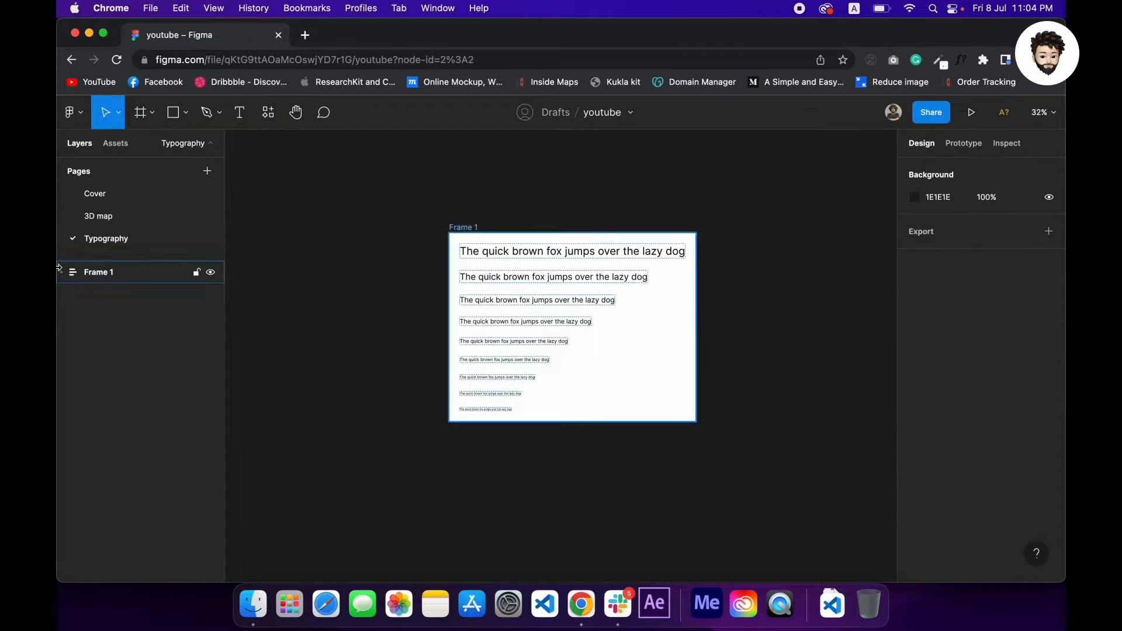
# Step: Batch-rename layers Type@48 through Type@23 to H1–H5 using the 'H$n' pattern
pyautogui.click(64, 271)
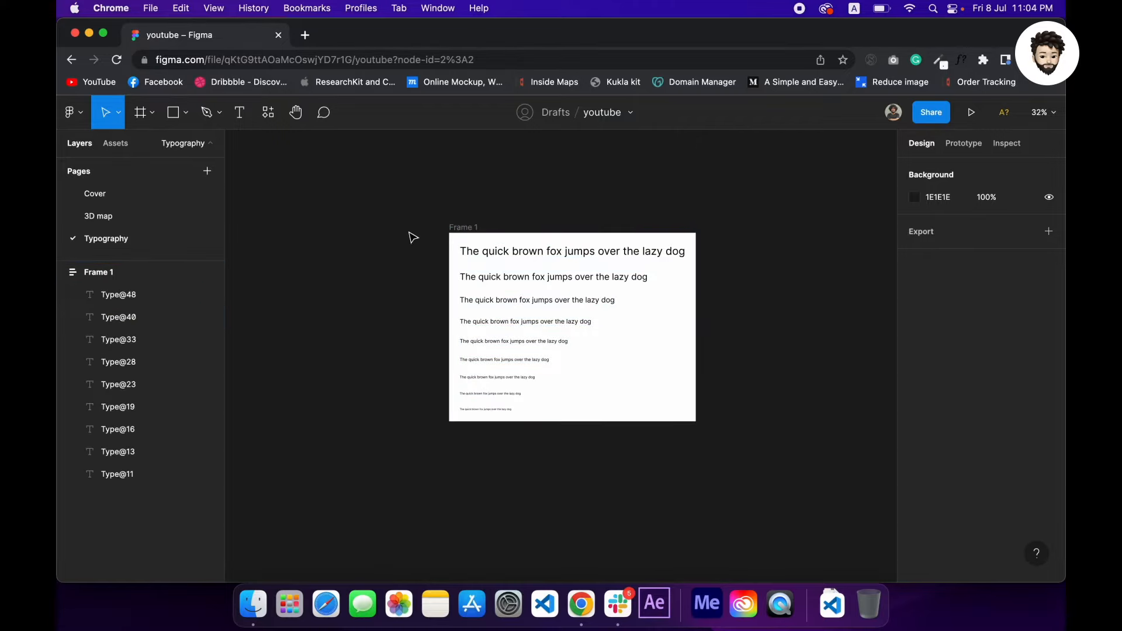
pyautogui.click(118, 294)
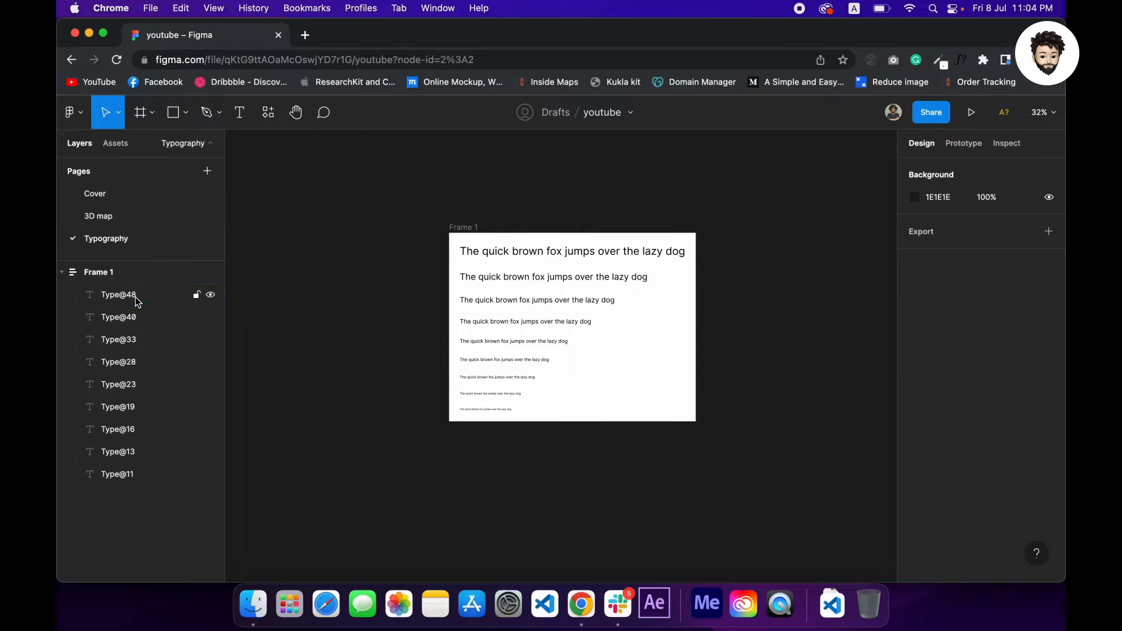
pyautogui.click(118, 293)
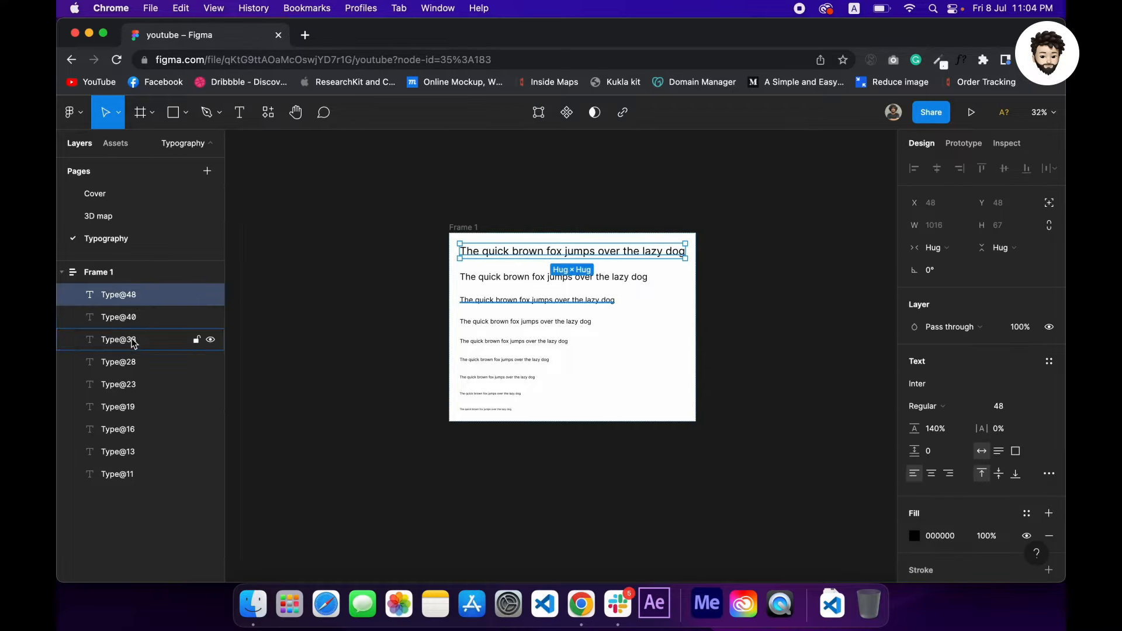
pyautogui.click(118, 385)
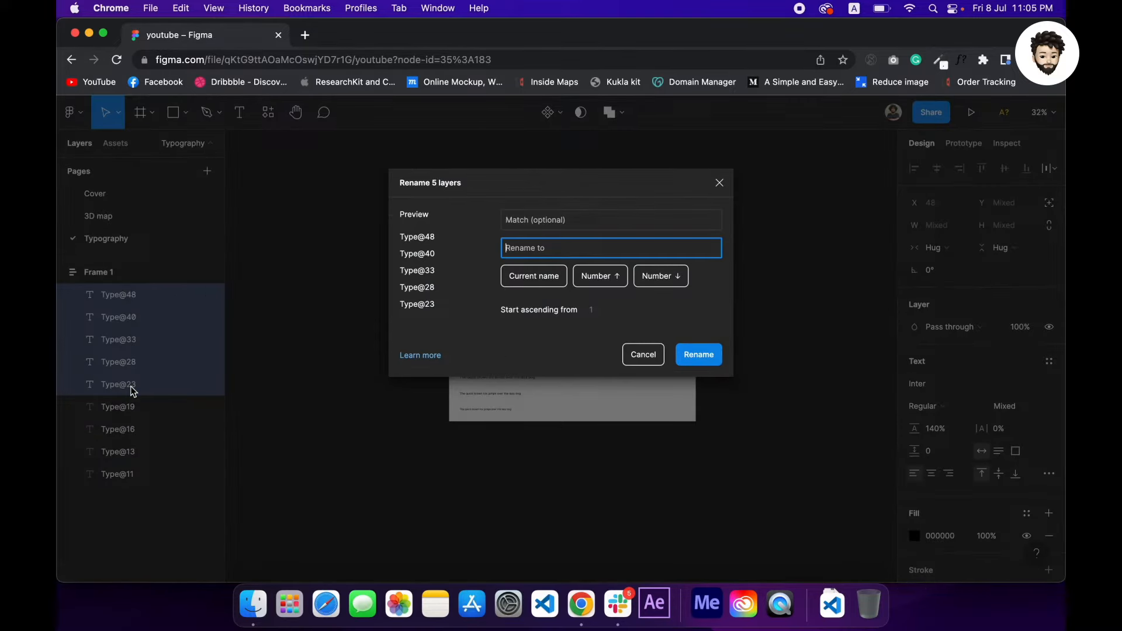
pyautogui.write('H')
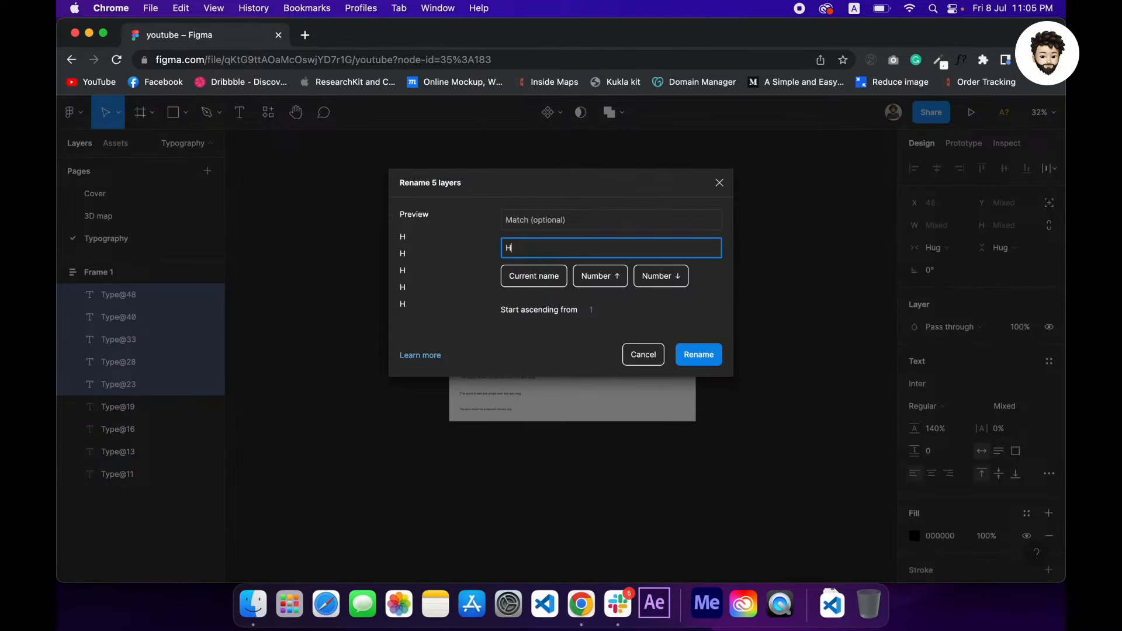
pyautogui.write('$n')
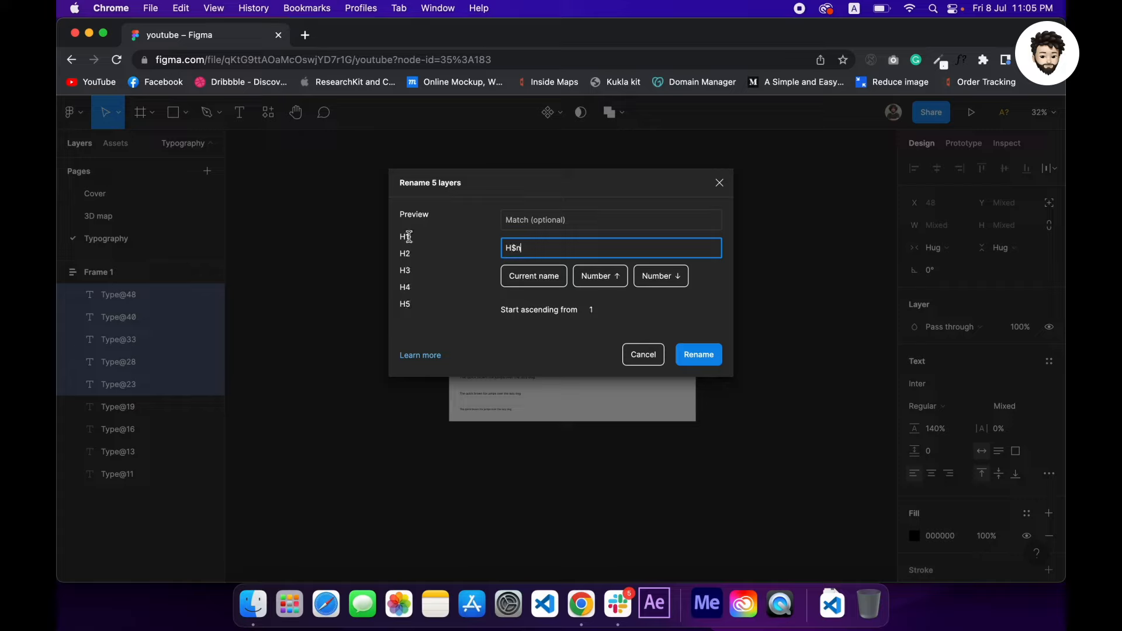
pyautogui.click(697, 354)
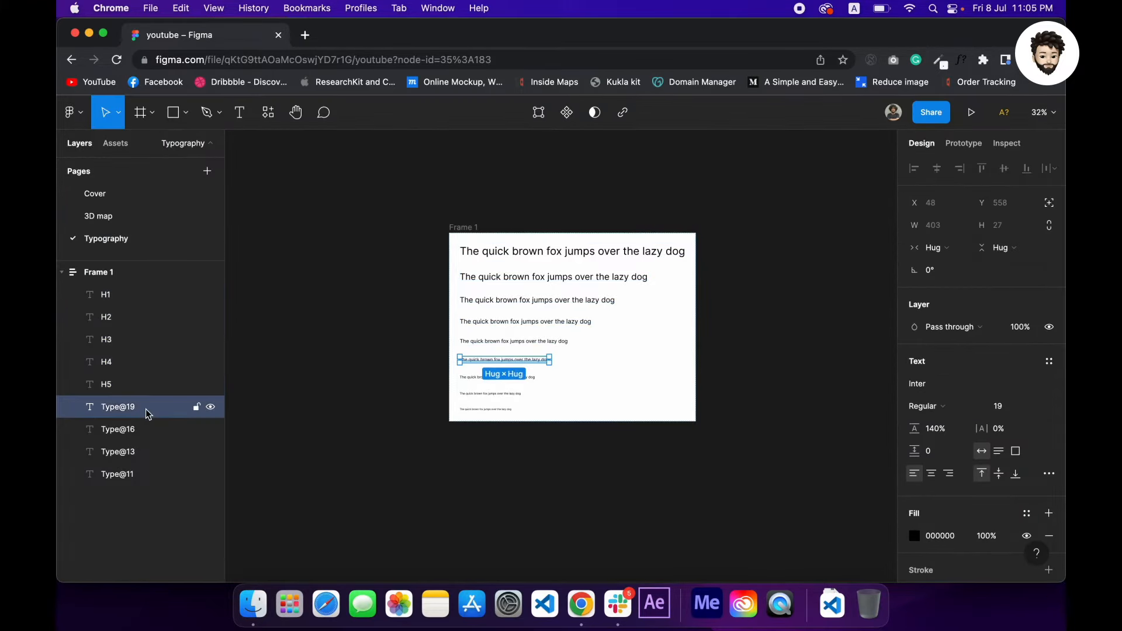
# Step: Batch-rename the next two layers to Title 1 and Title 2
pyautogui.click(118, 428)
pyautogui.write('Title $')
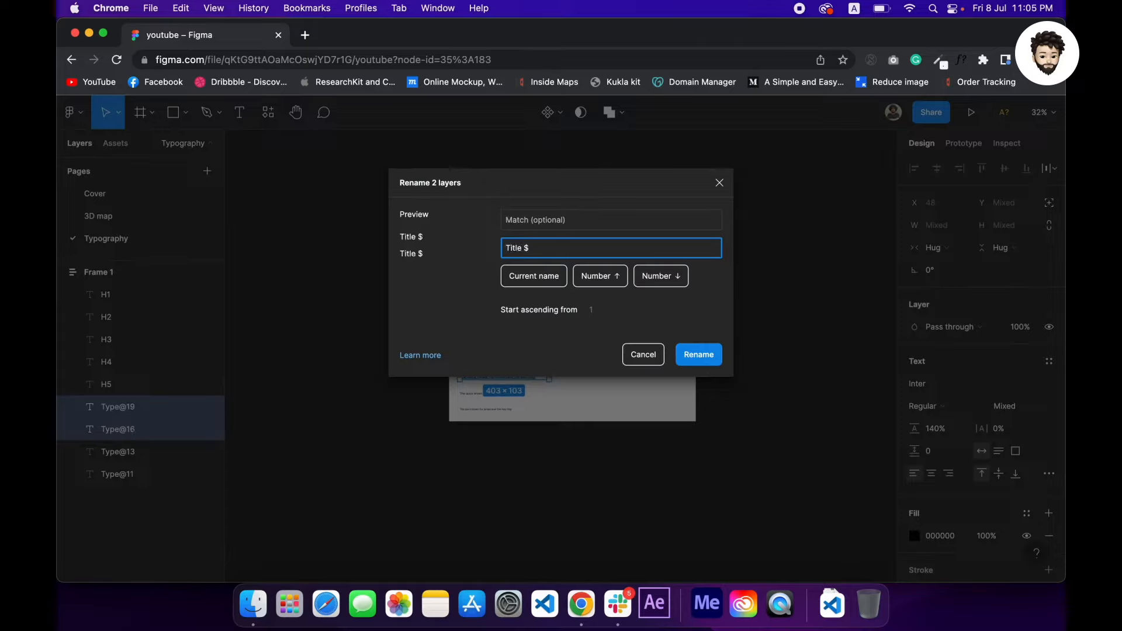
pyautogui.write('n')
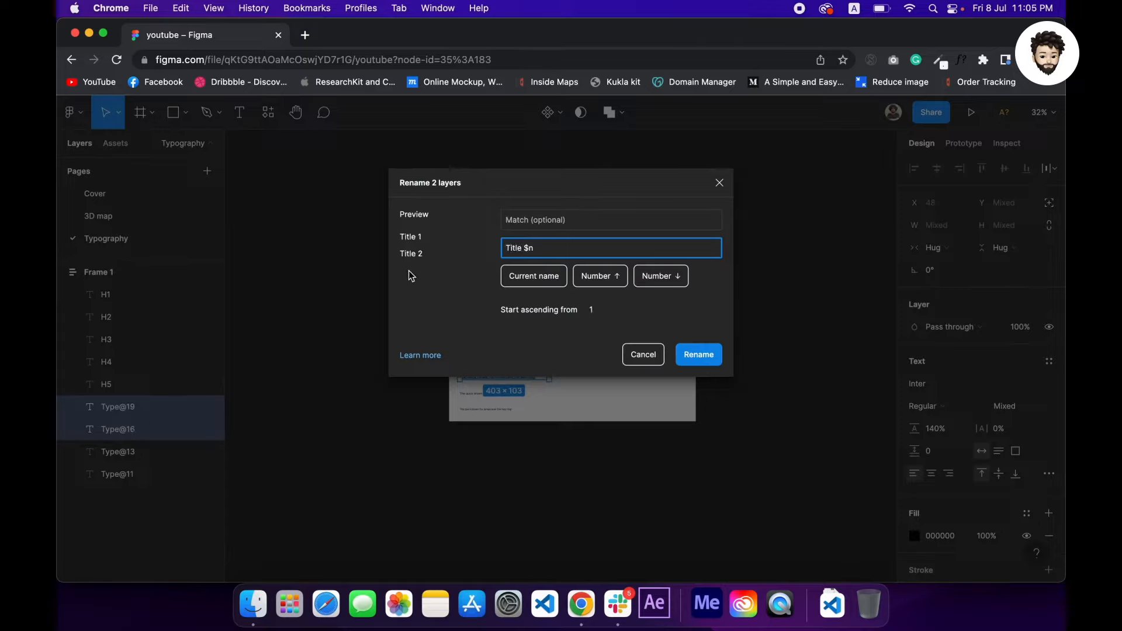
pyautogui.click(697, 354)
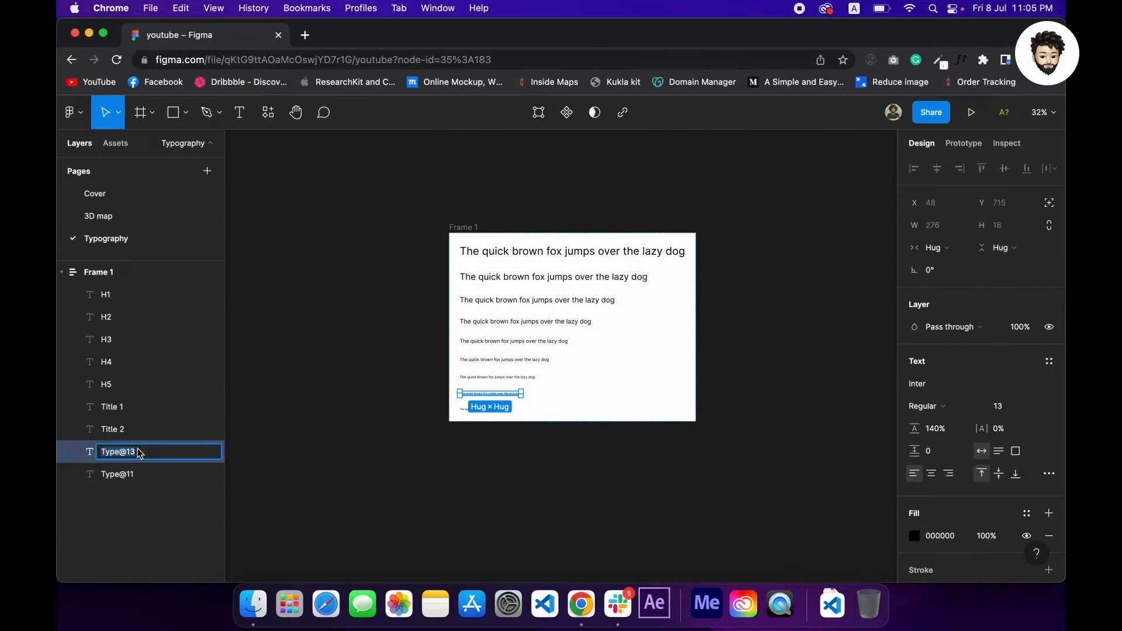
# Step: Rename the last two text layers to Body and Caption
pyautogui.write('Body')
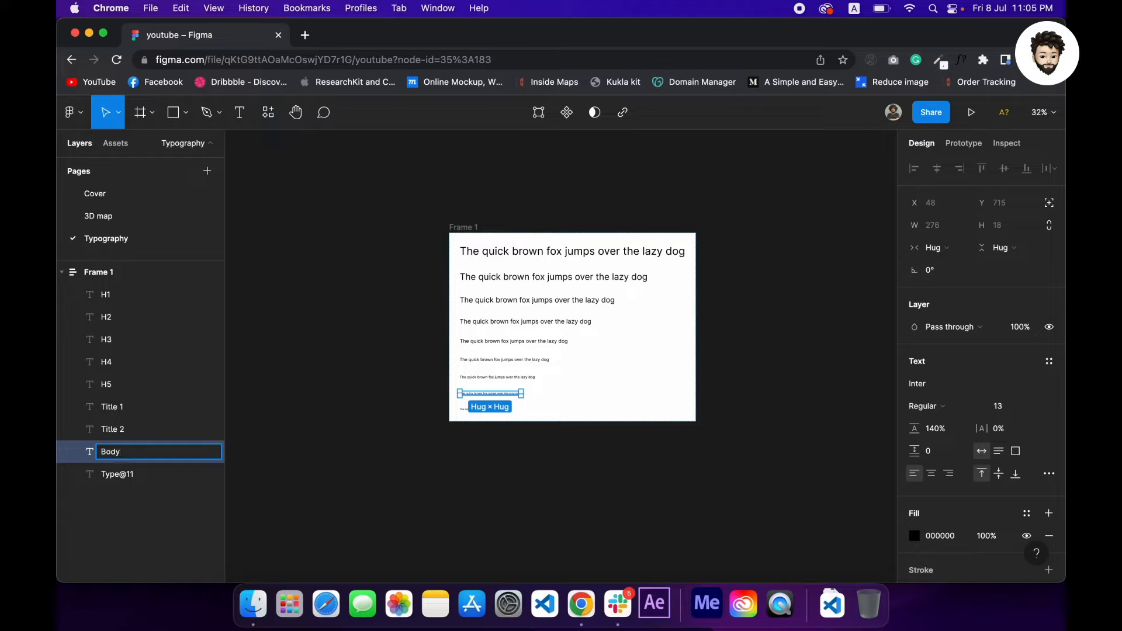
pyautogui.click(118, 474)
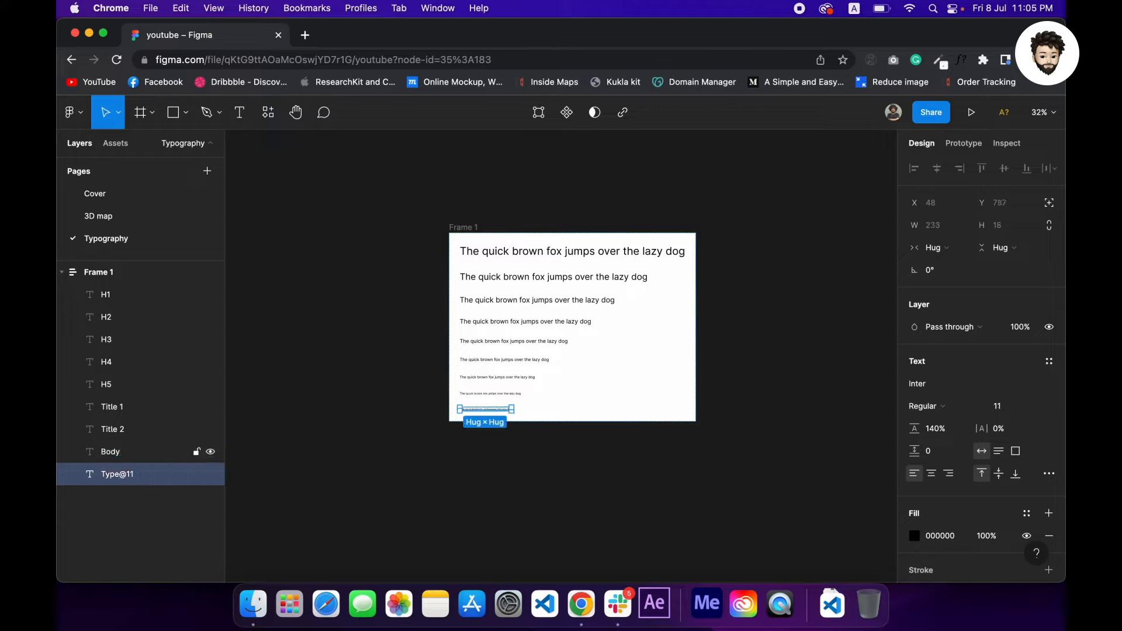
pyautogui.doubleClick(117, 473)
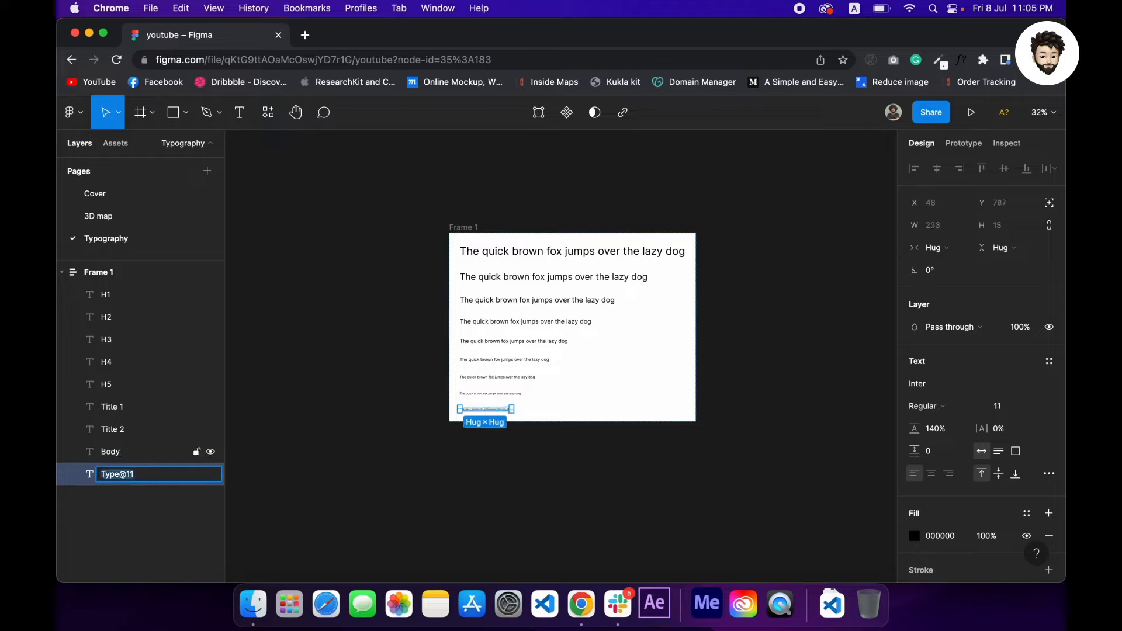
pyautogui.write('Caption')
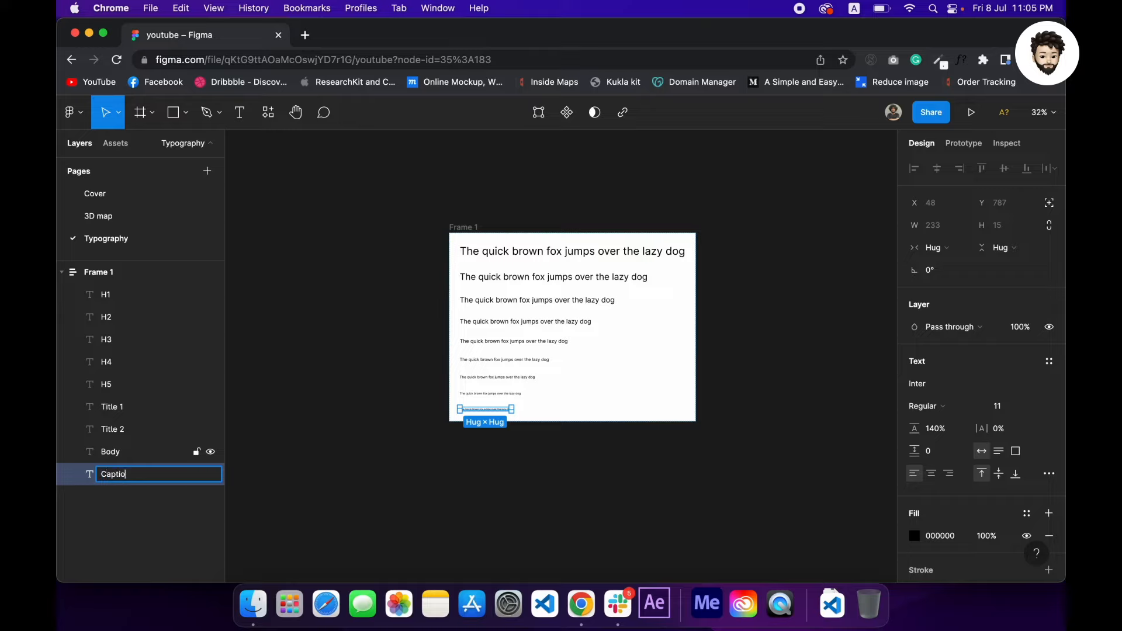
pyautogui.press('Return')
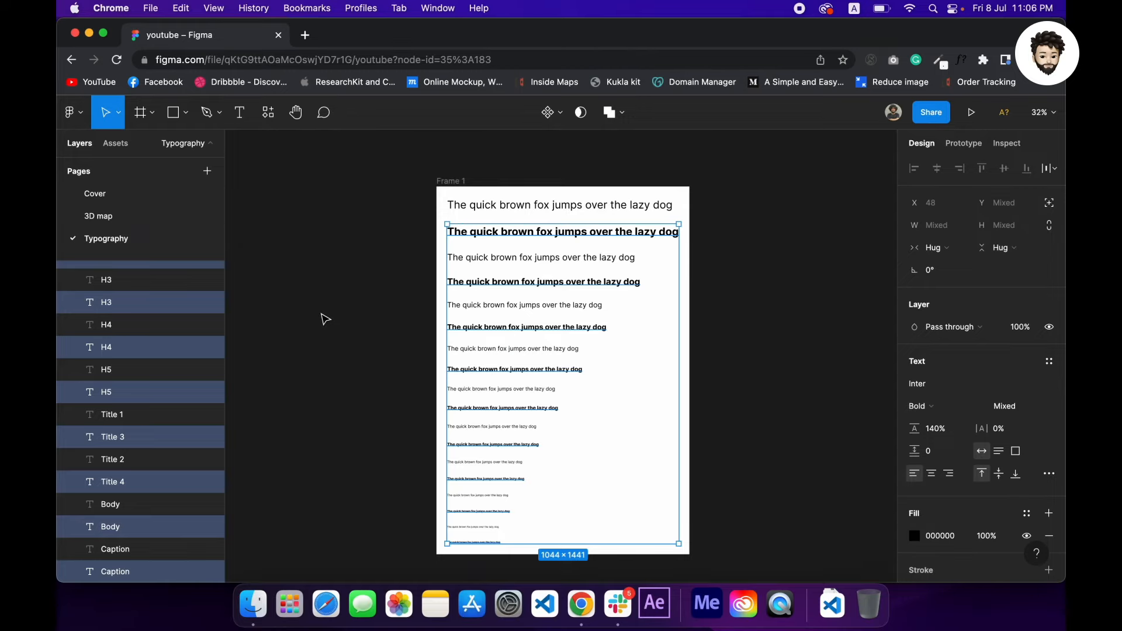
# Step: Batch-rename the nine bold copies with the '$& bold' pattern, e.g. H3 bold
pyautogui.press('cmd+r')
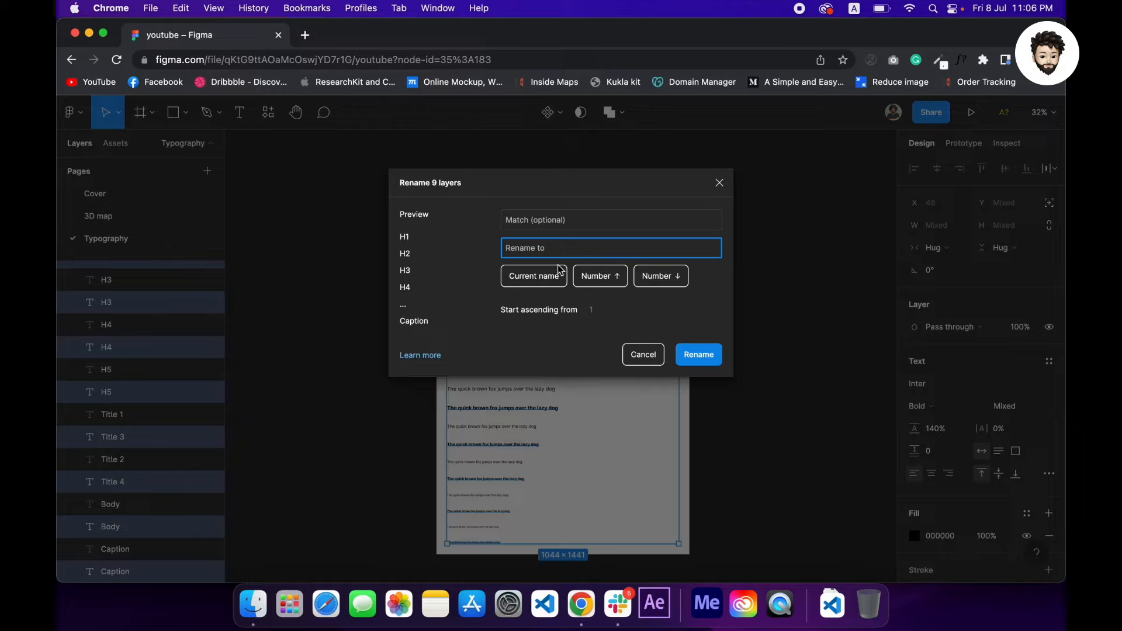
pyautogui.write('$&')
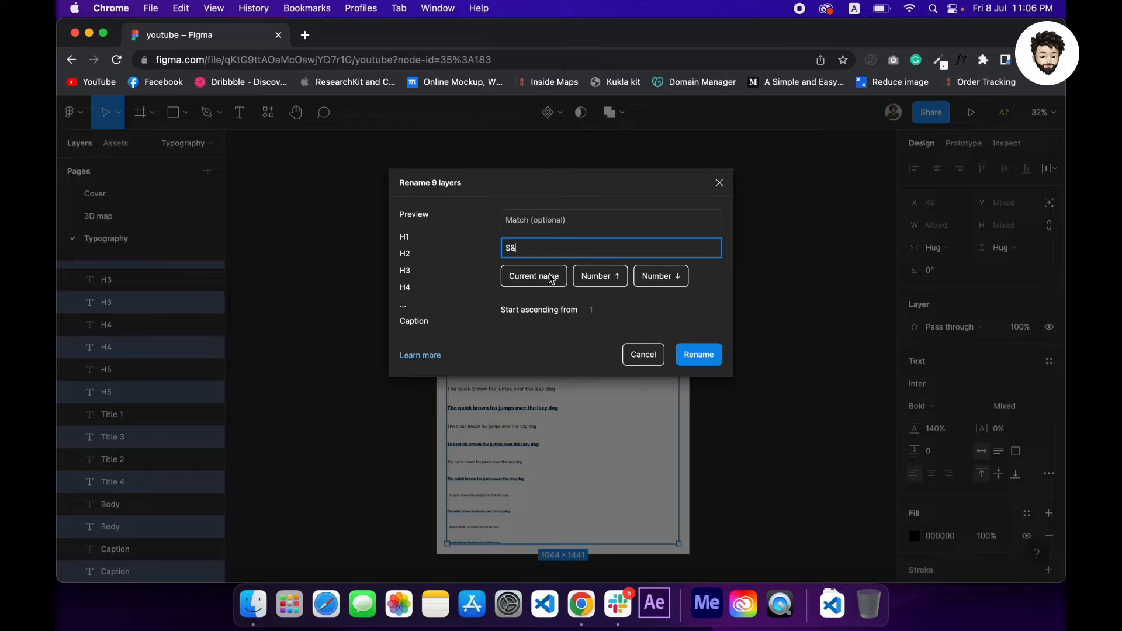
pyautogui.write('bold')
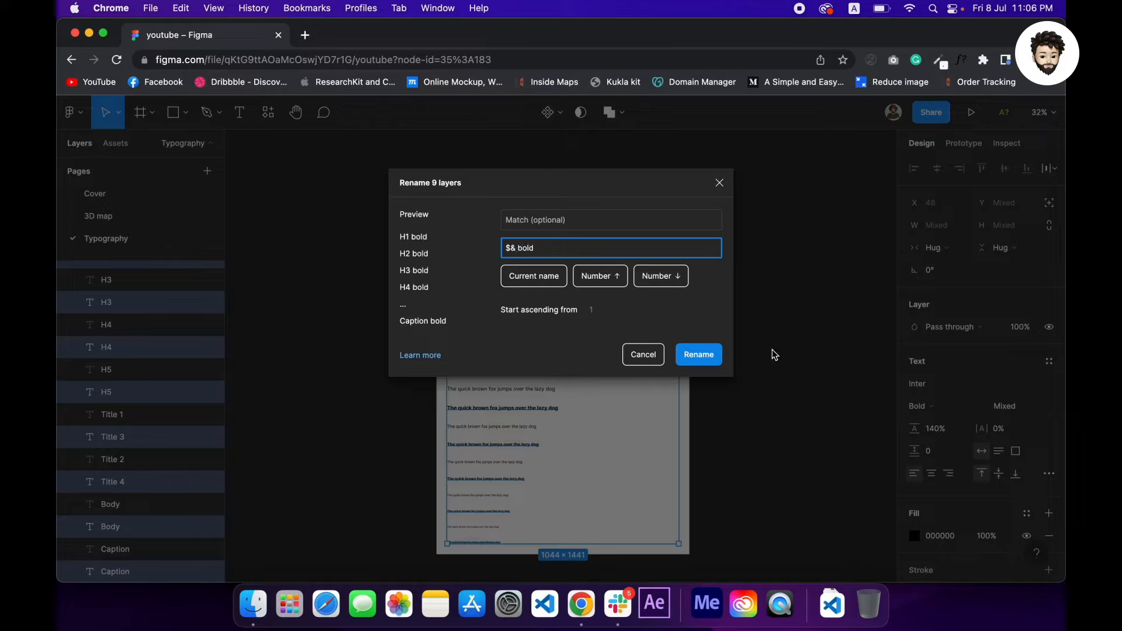
pyautogui.click(697, 354)
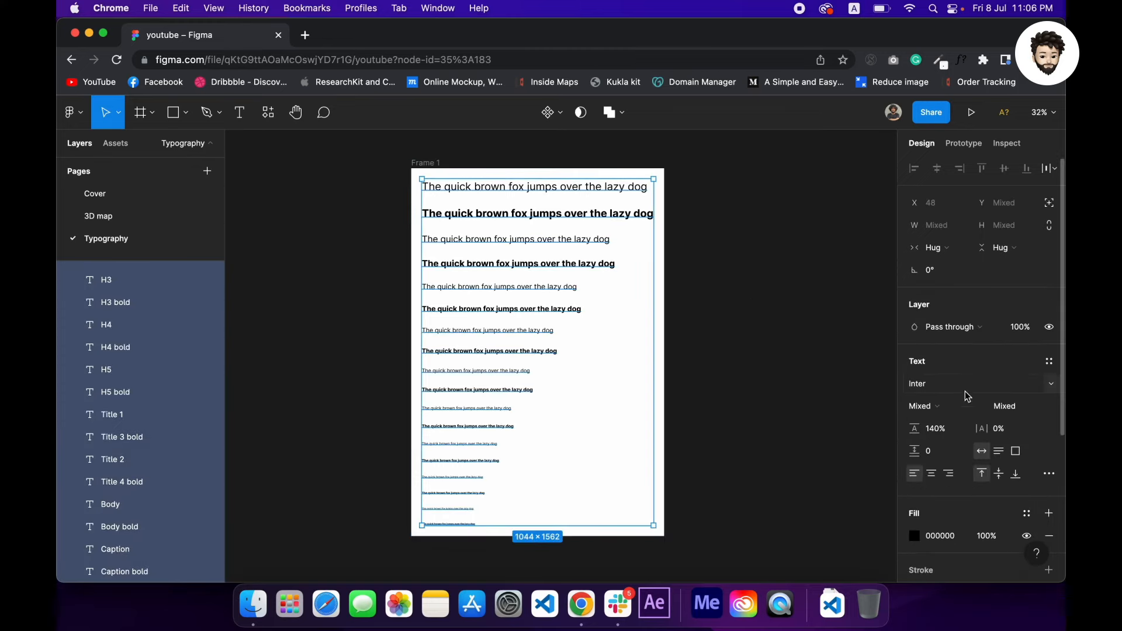
# Step: Change the font family of the selected sample lines to Roboto
pyautogui.write('Roboto')
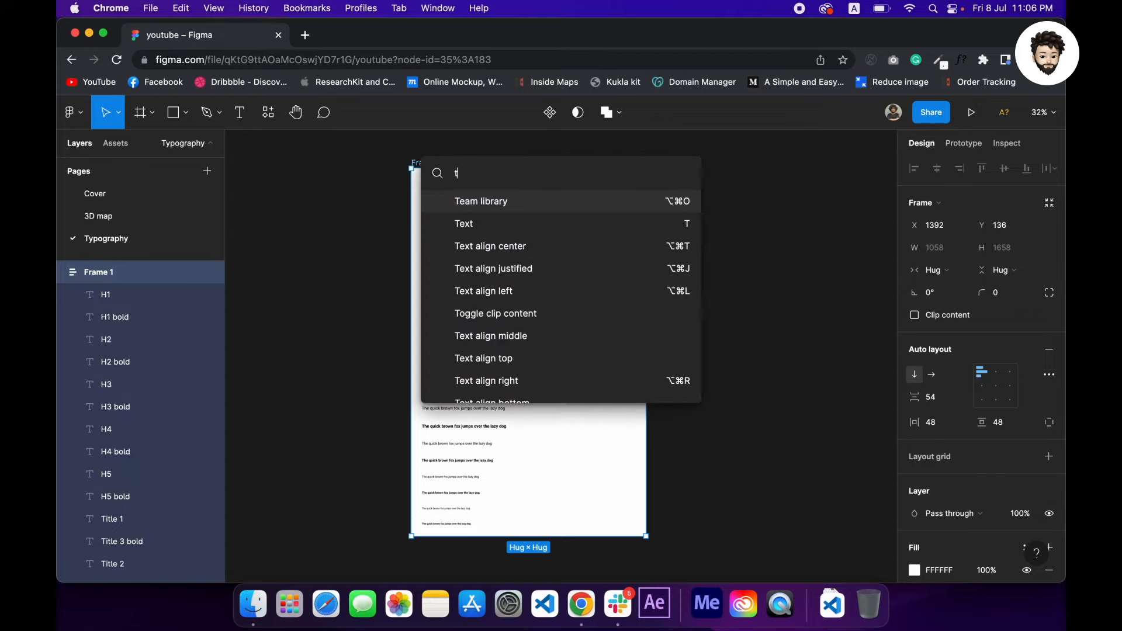
# Step: Run Text Styles Generator to create 18 styles from H1 through Caption bold
pyautogui.write('ext st')
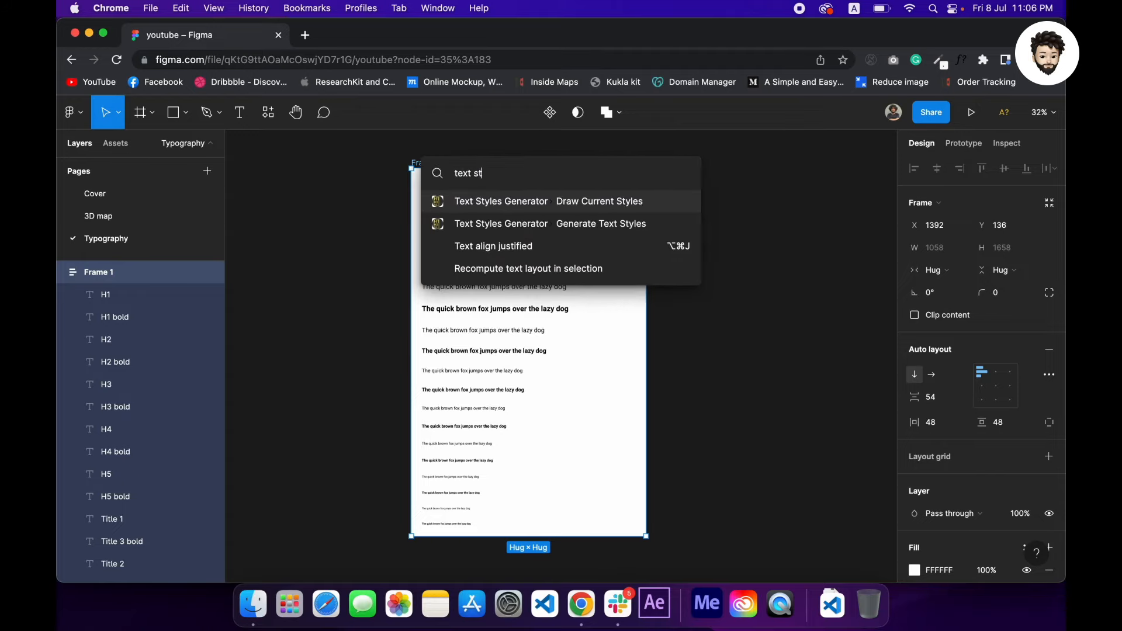
pyautogui.write('y')
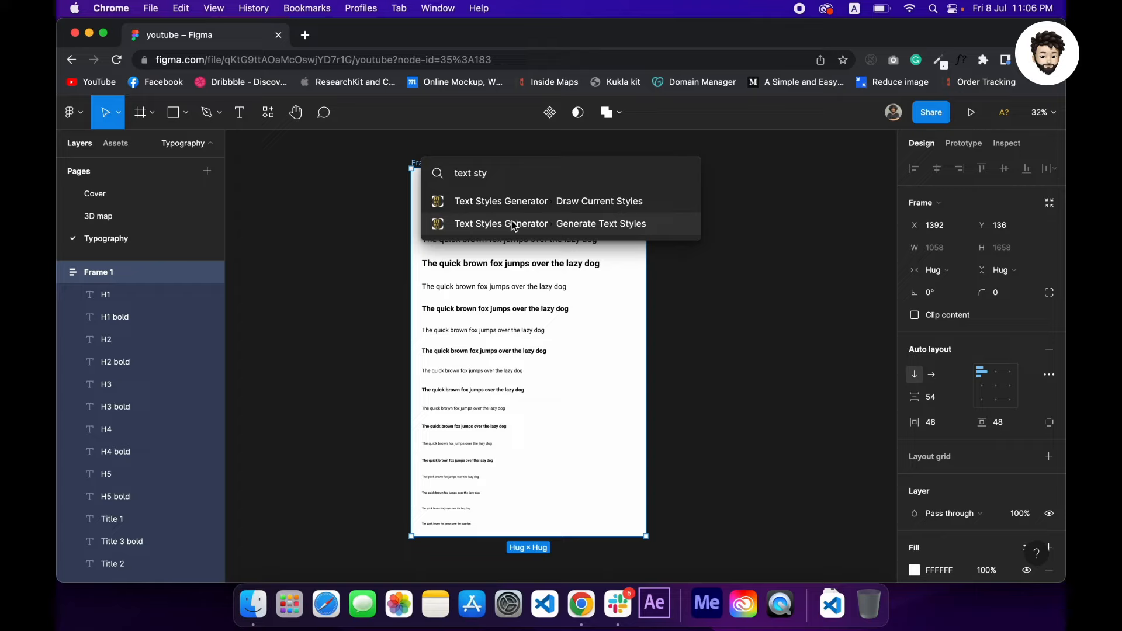
pyautogui.click(500, 223)
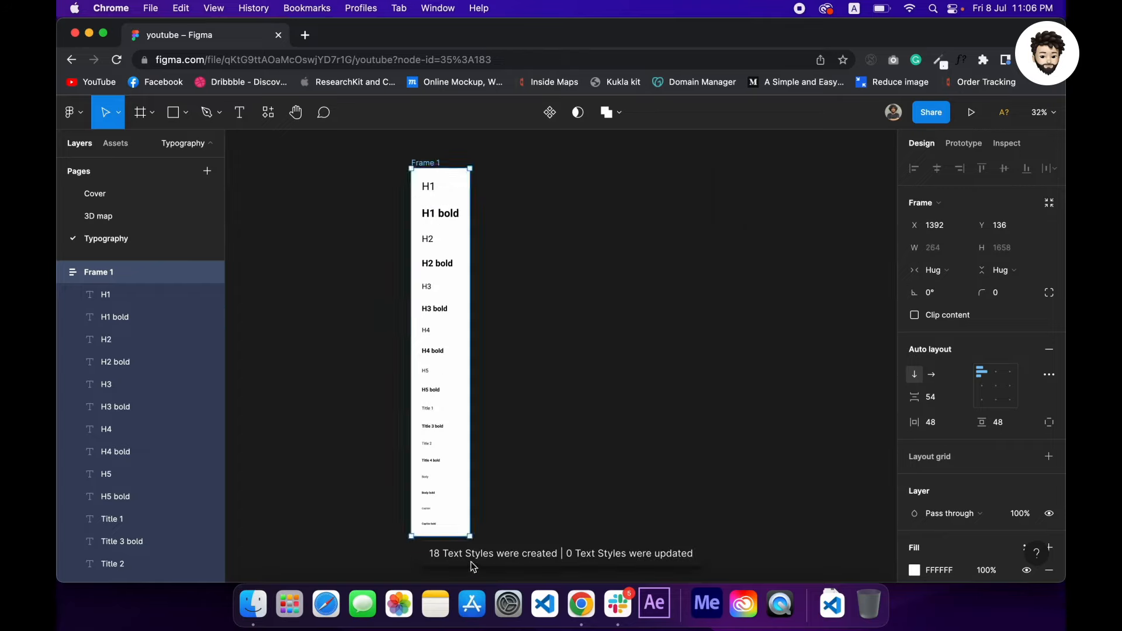
pyautogui.click(622, 398)
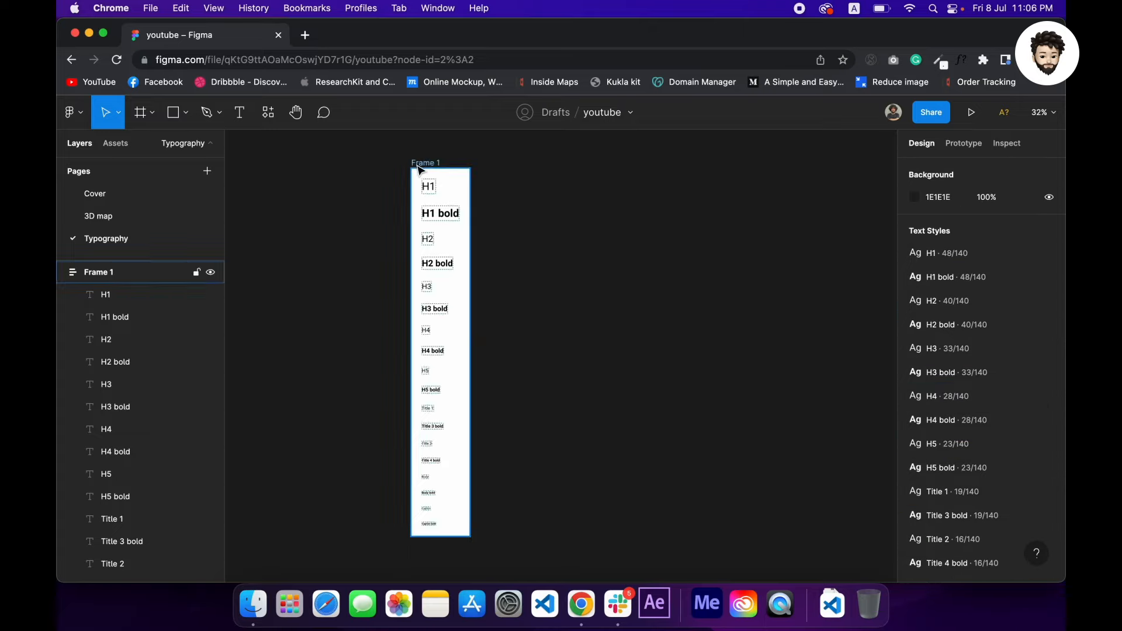
# Step: Delete Frame 1 with its sample lines, then reopen command search
pyautogui.click(425, 163)
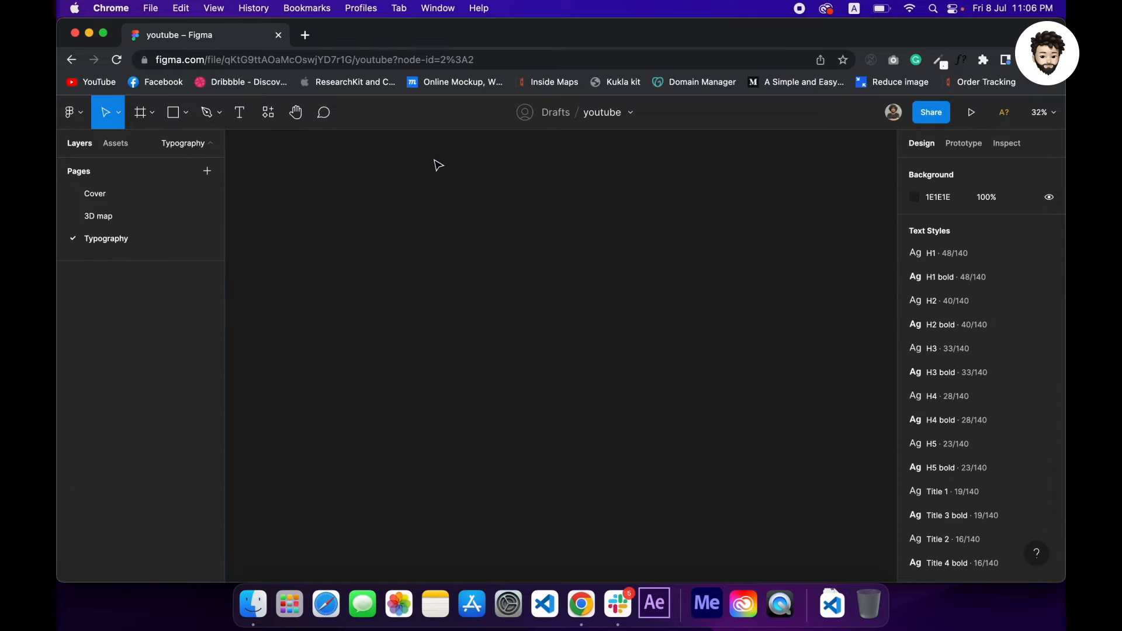
pyautogui.moveTo(617, 243)
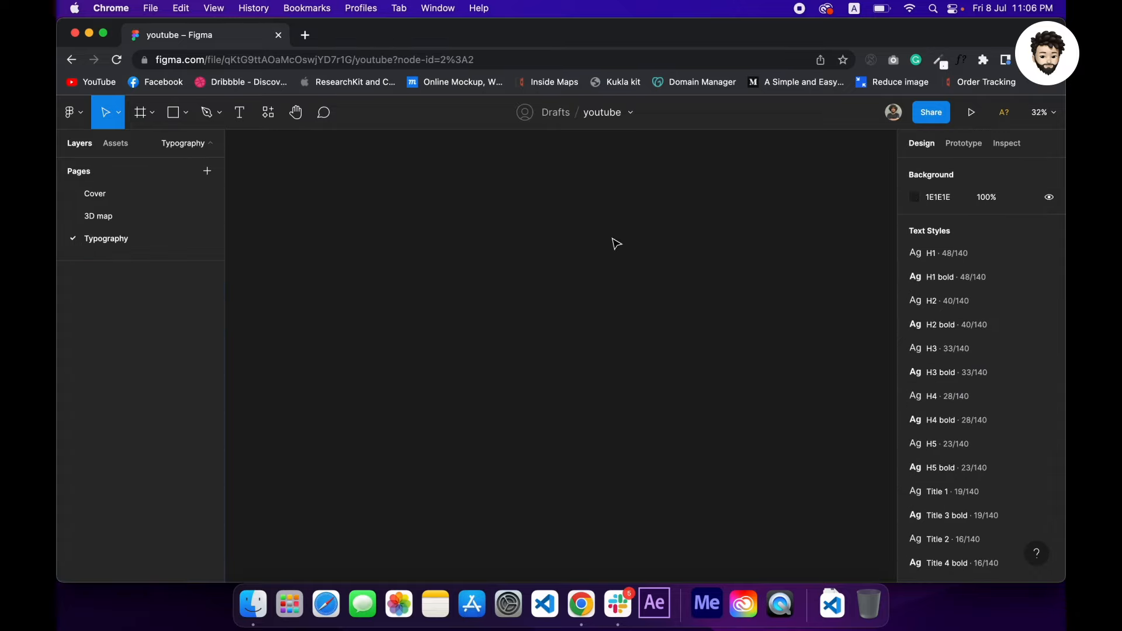
pyautogui.press('cmd+/')
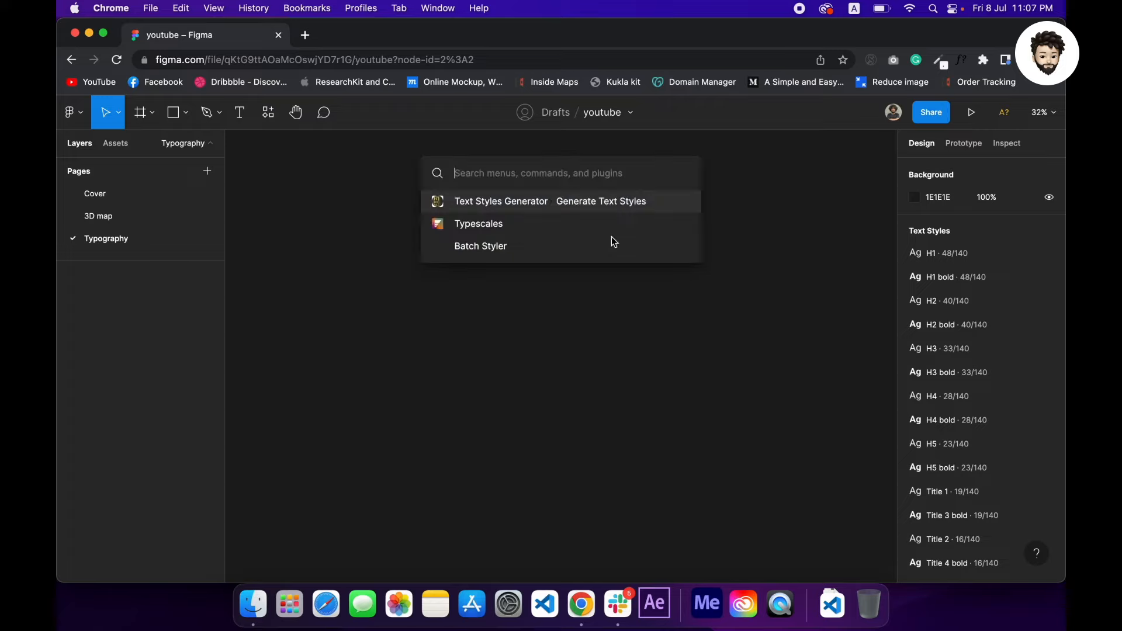
# Step: Run the Typography Styleguide plugin to generate a page of all text styles with sample sentences
pyautogui.write('typogr')
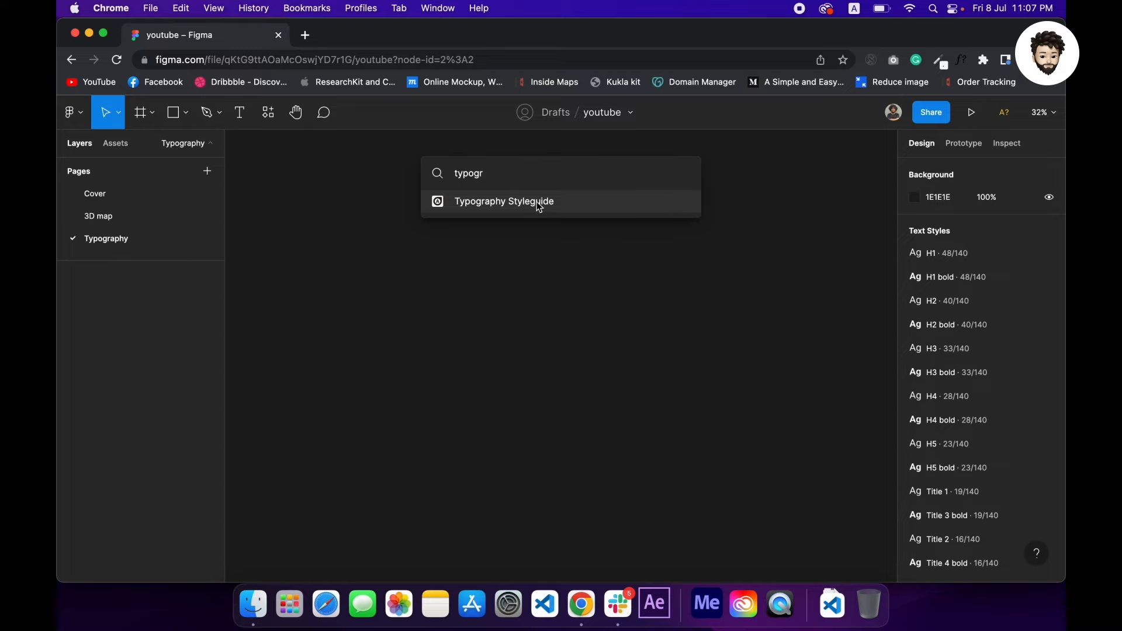
pyautogui.click(503, 201)
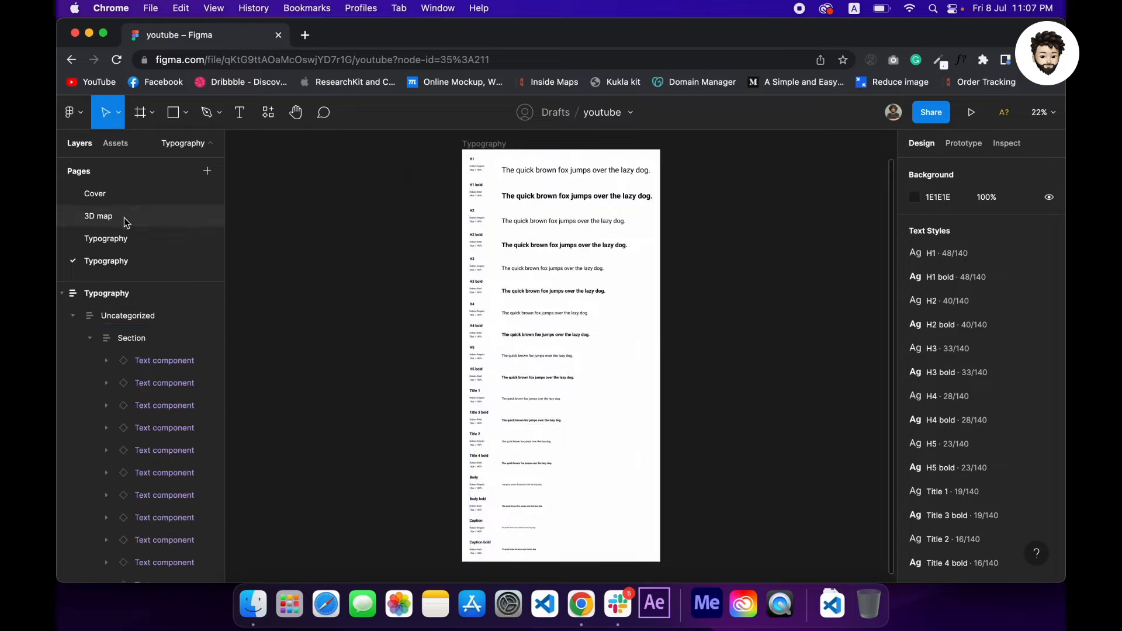